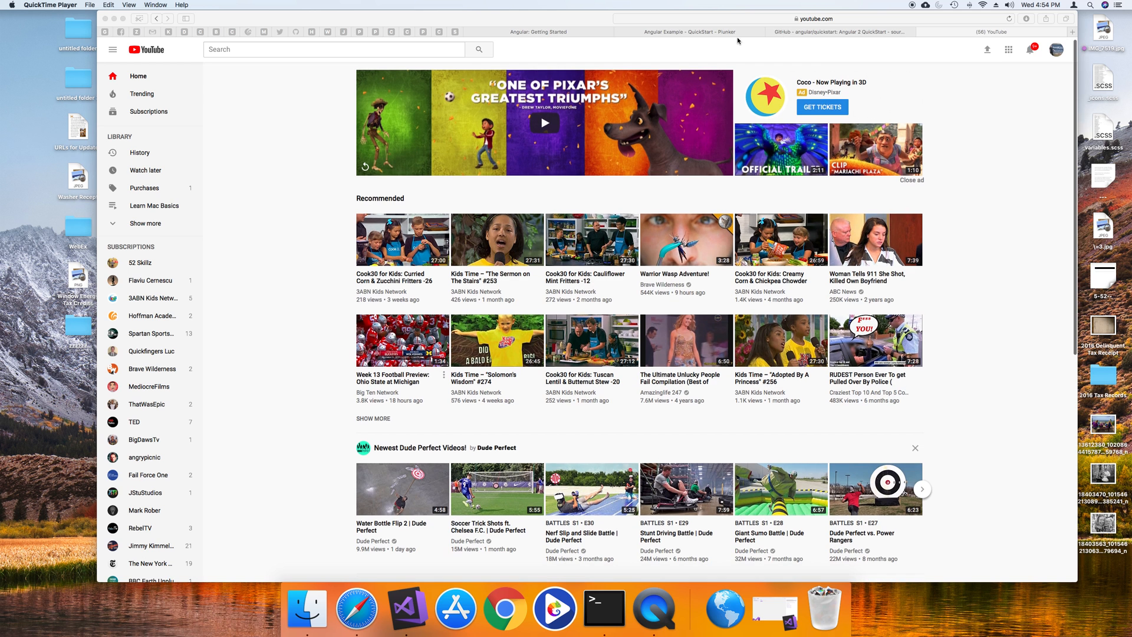
# - Bring the Safari window with the signed-in YouTube home page to the front
pyautogui.click(809, 18)
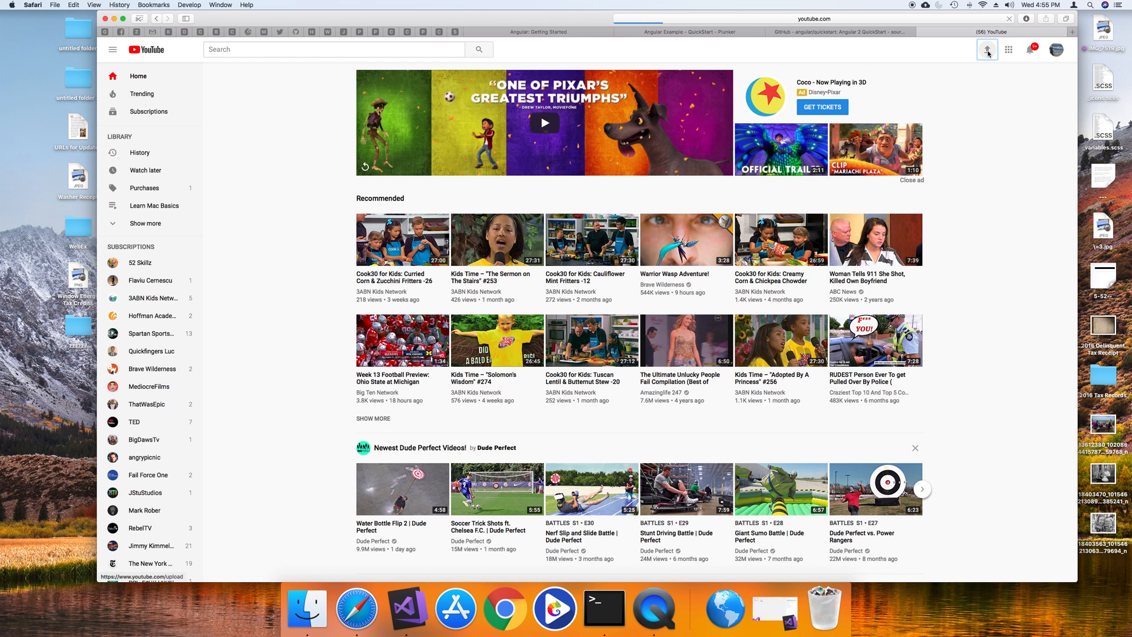
# - Go to YouTube's upload page and bring up the file picker in Documents
pyautogui.click(986, 49)
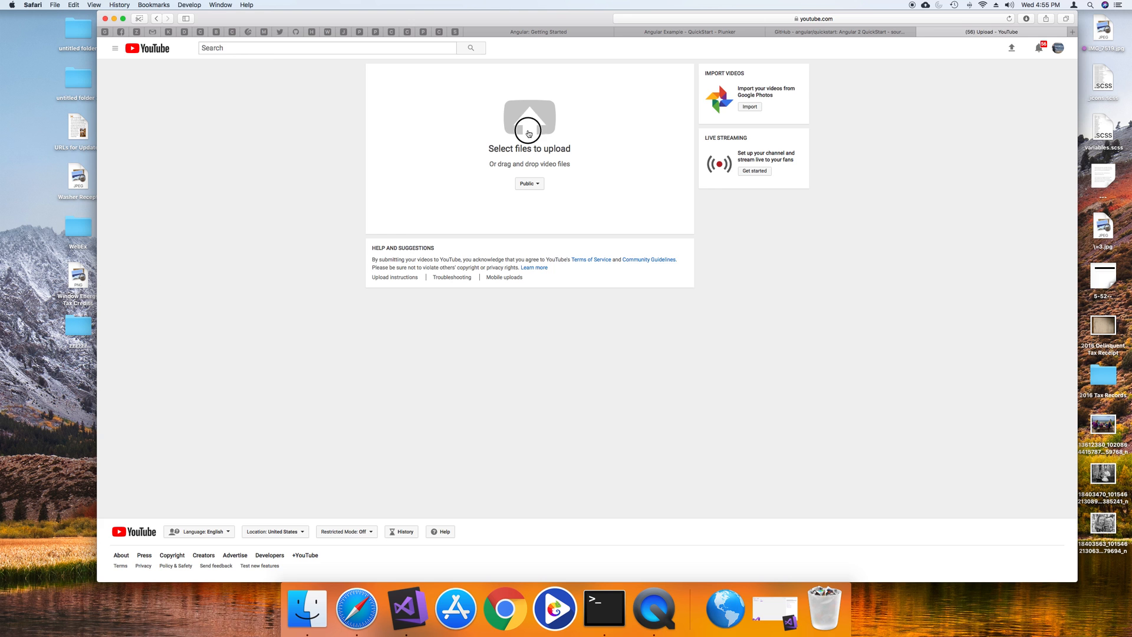
pyautogui.click(530, 130)
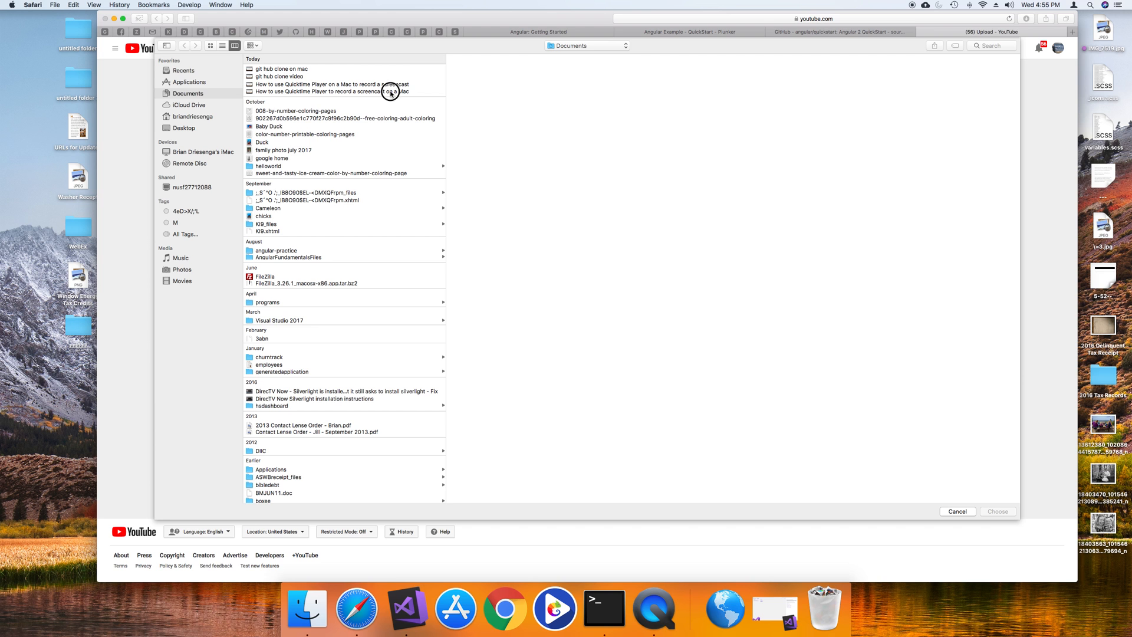
# - Select the 'How to use Quicktime Player to record a screencast on a Mac' movie
pyautogui.click(330, 92)
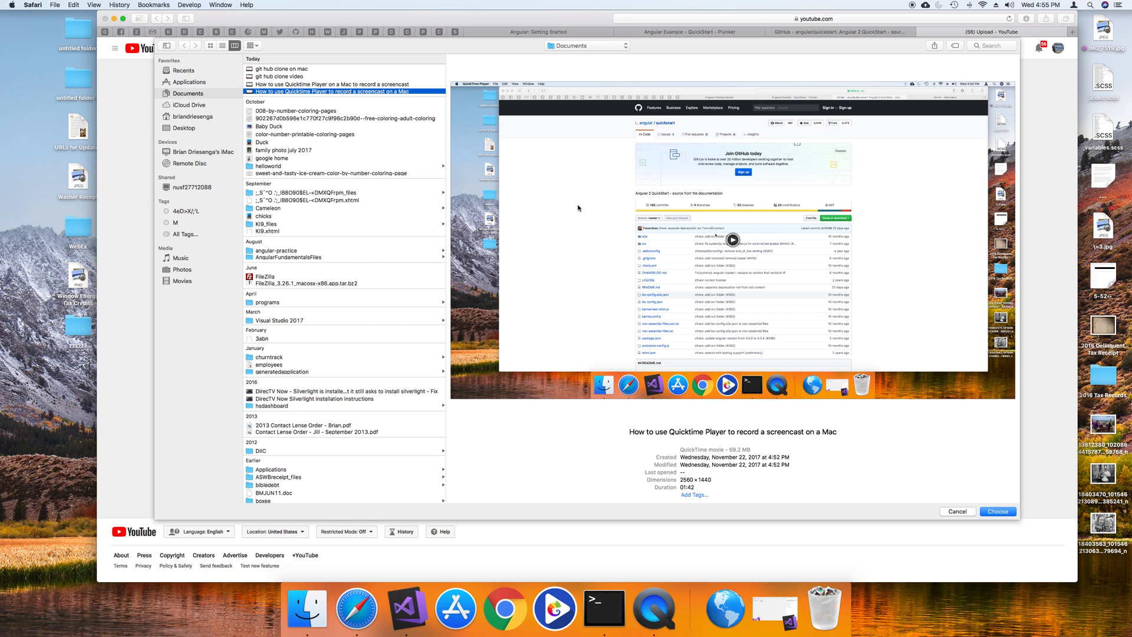
pyautogui.moveTo(634, 264)
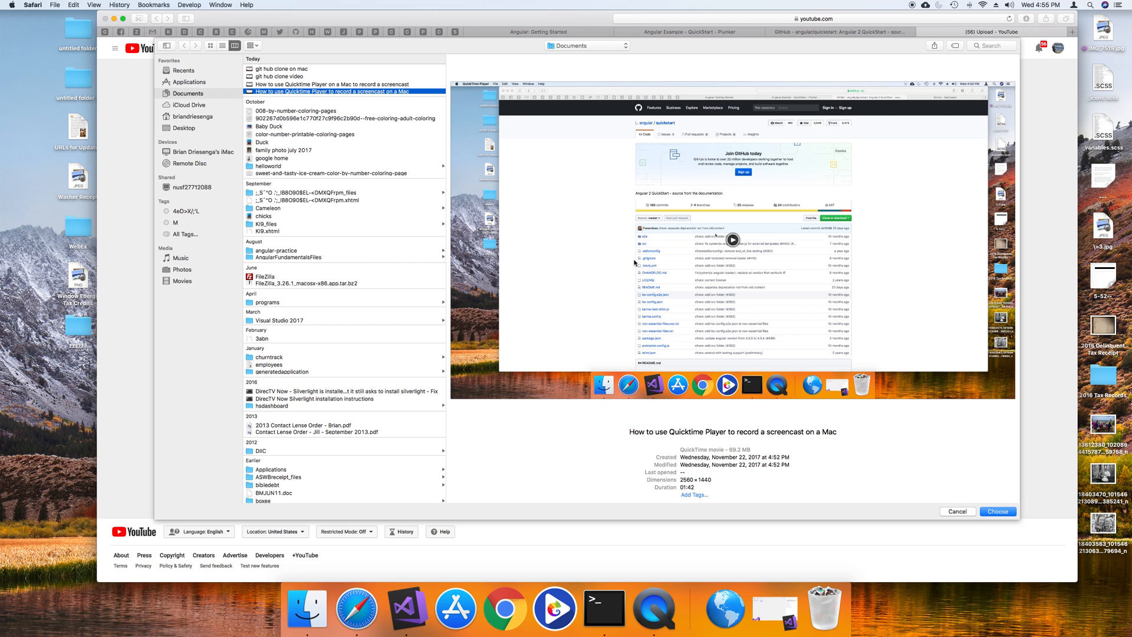
pyautogui.moveTo(789, 409)
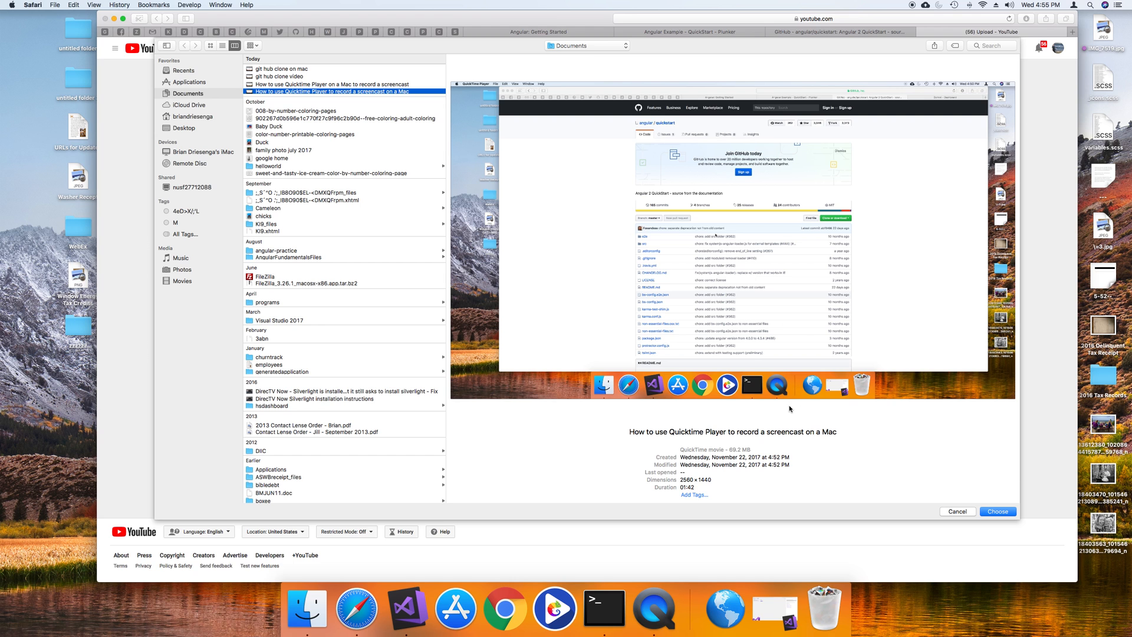
pyautogui.moveTo(833, 419)
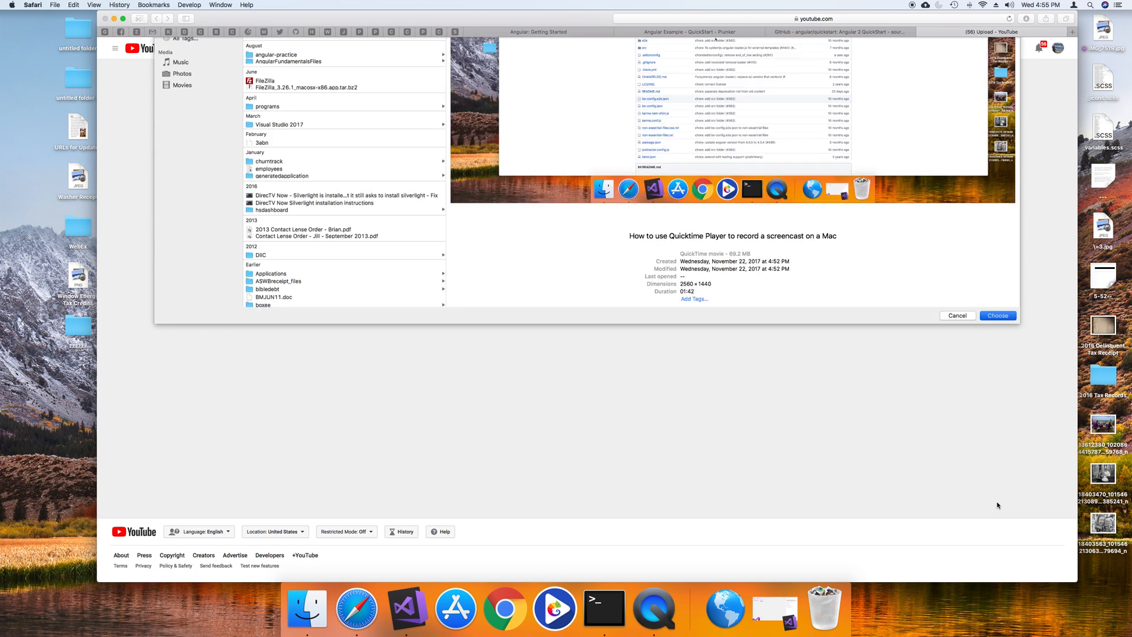
# - Start uploading the screencast, with the title auto-filled and visibility Public
pyautogui.click(997, 316)
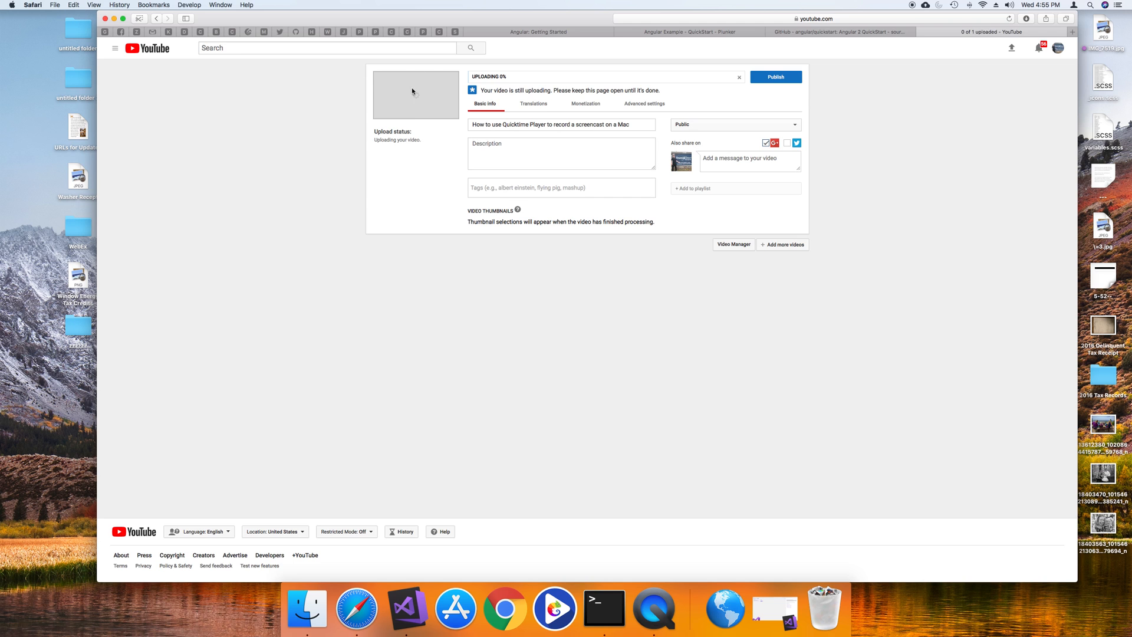
pyautogui.moveTo(396, 126)
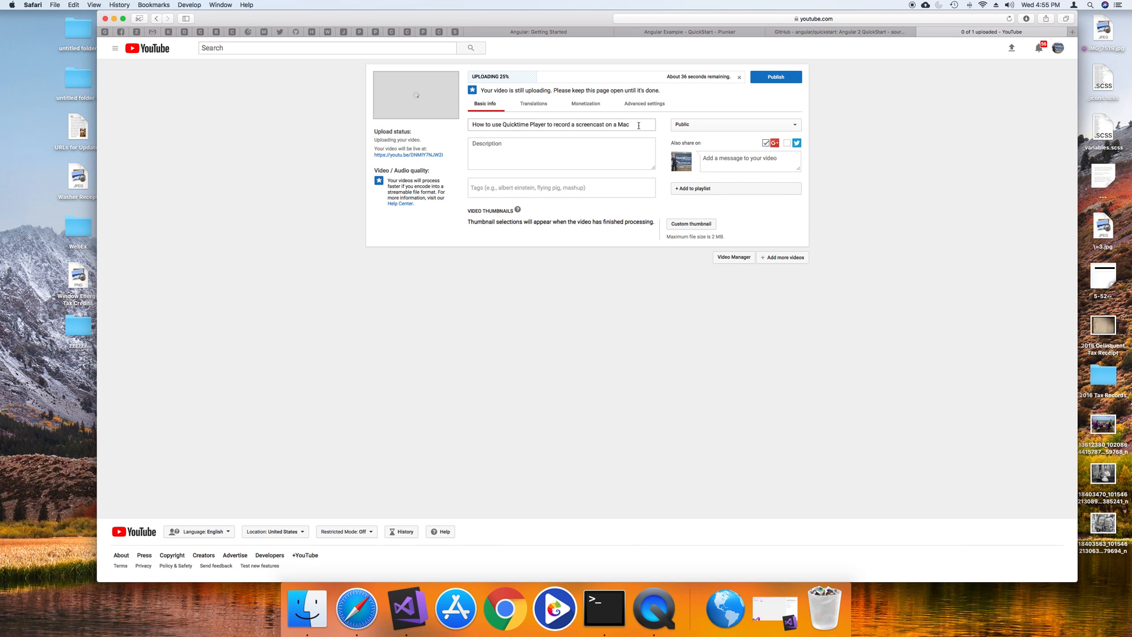
pyautogui.click(561, 152)
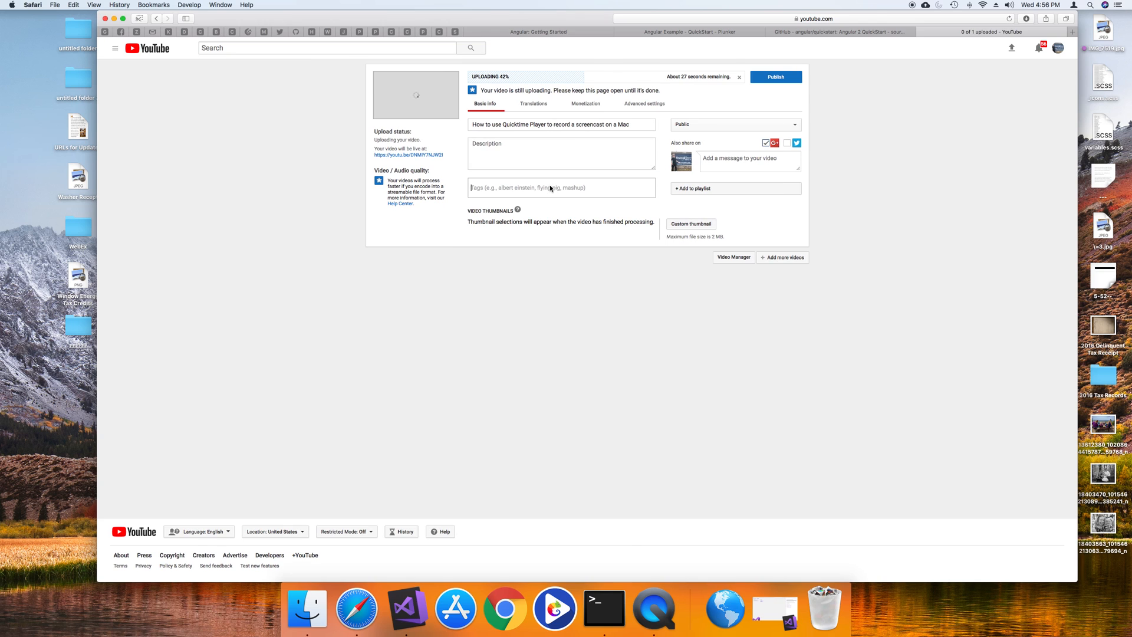
# - Add the tags Quicktime, Mac, Screencast and how to
pyautogui.write('Quicktime')
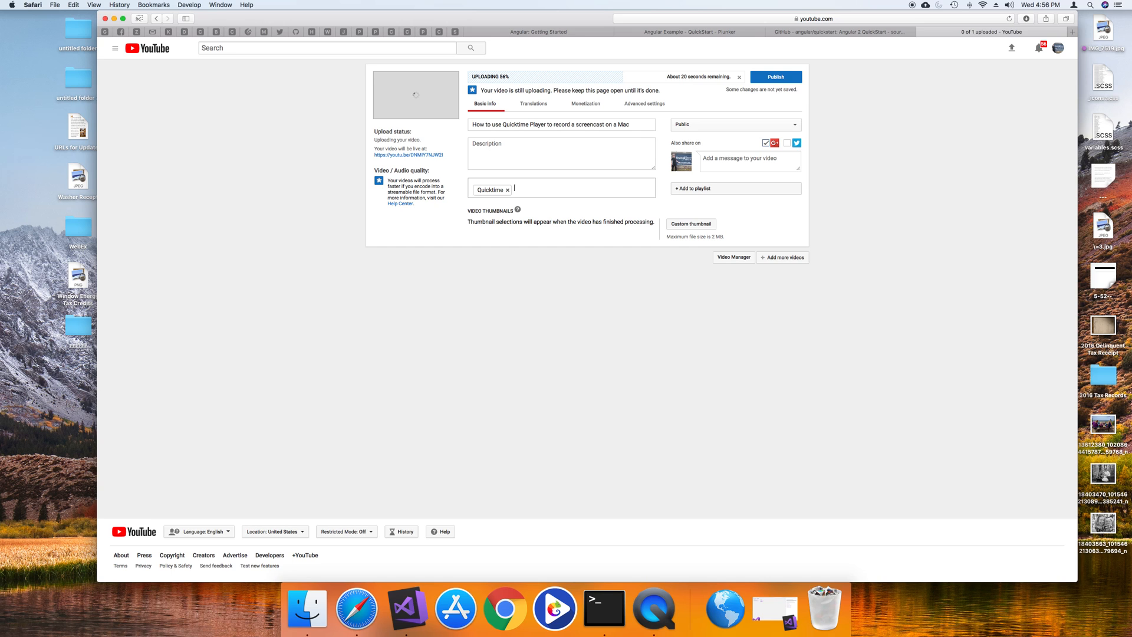
pyautogui.write('Mac')
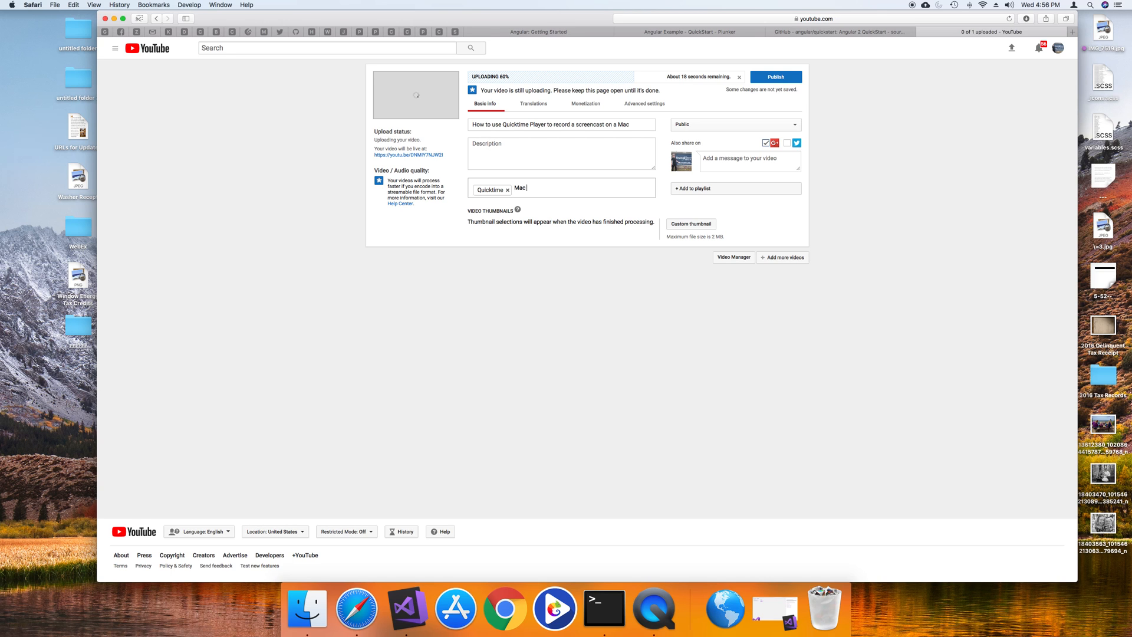
pyautogui.press('enter')
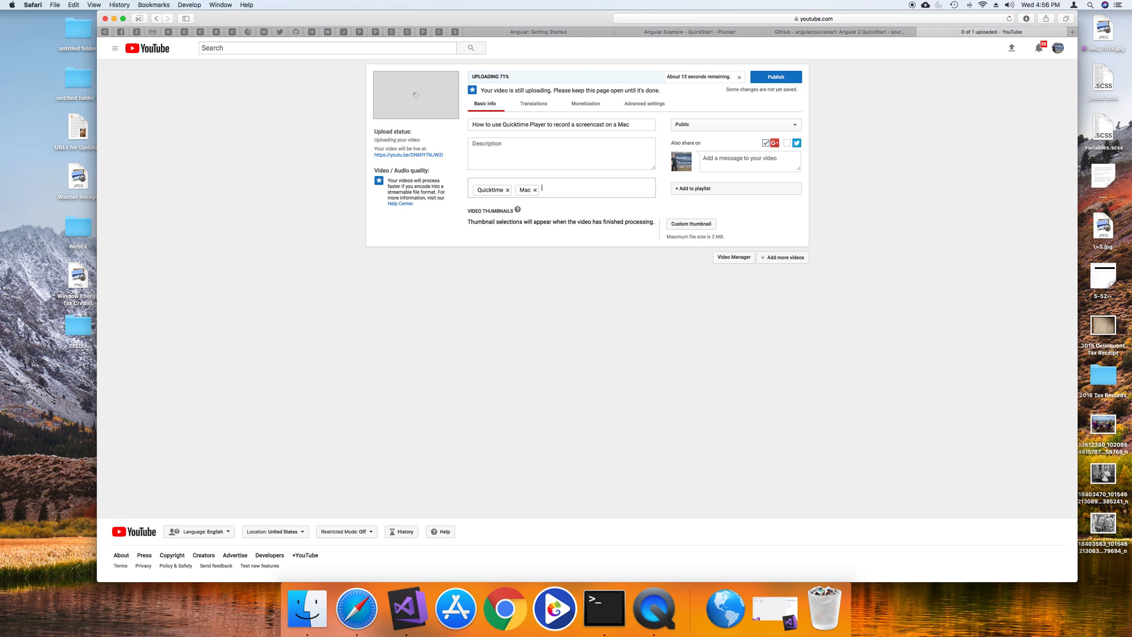
pyautogui.write('s')
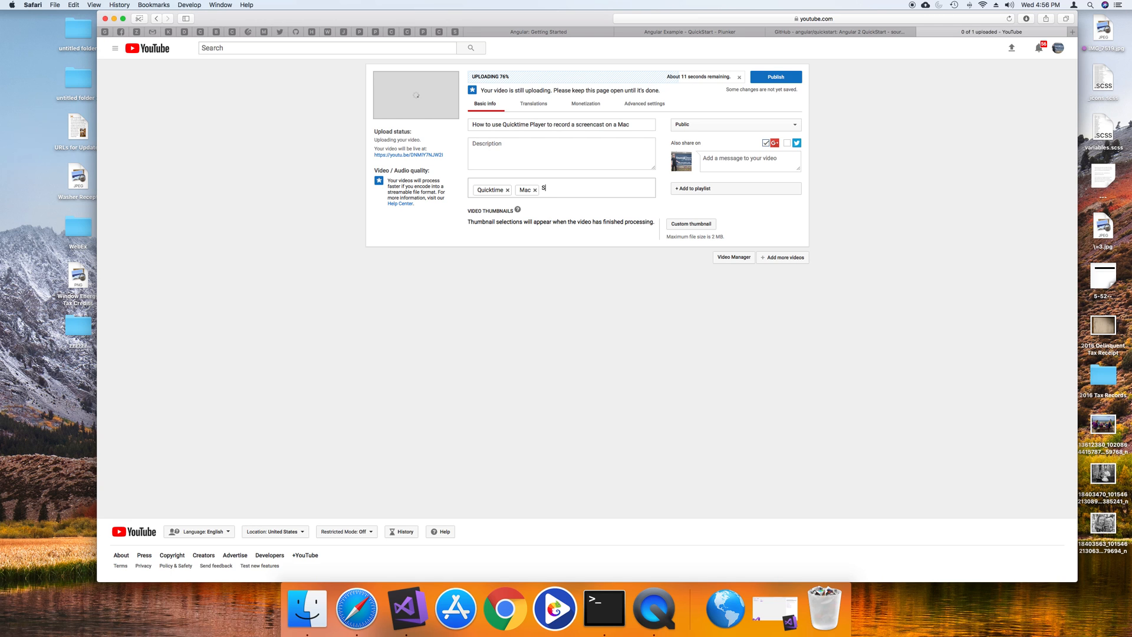
pyautogui.write('creencast')
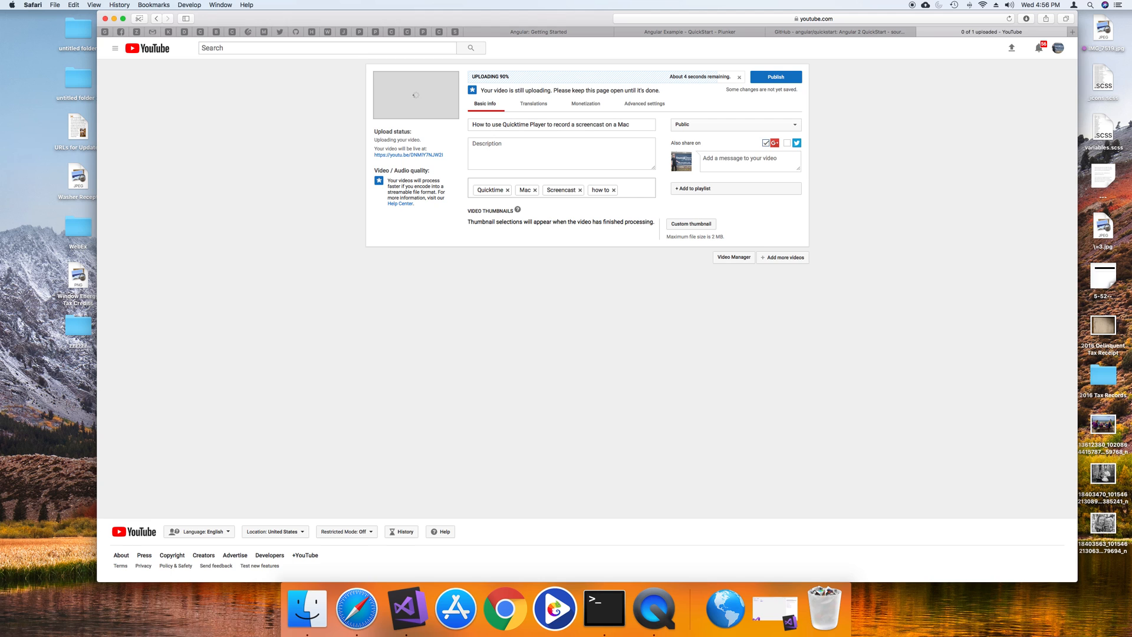
pyautogui.click(562, 153)
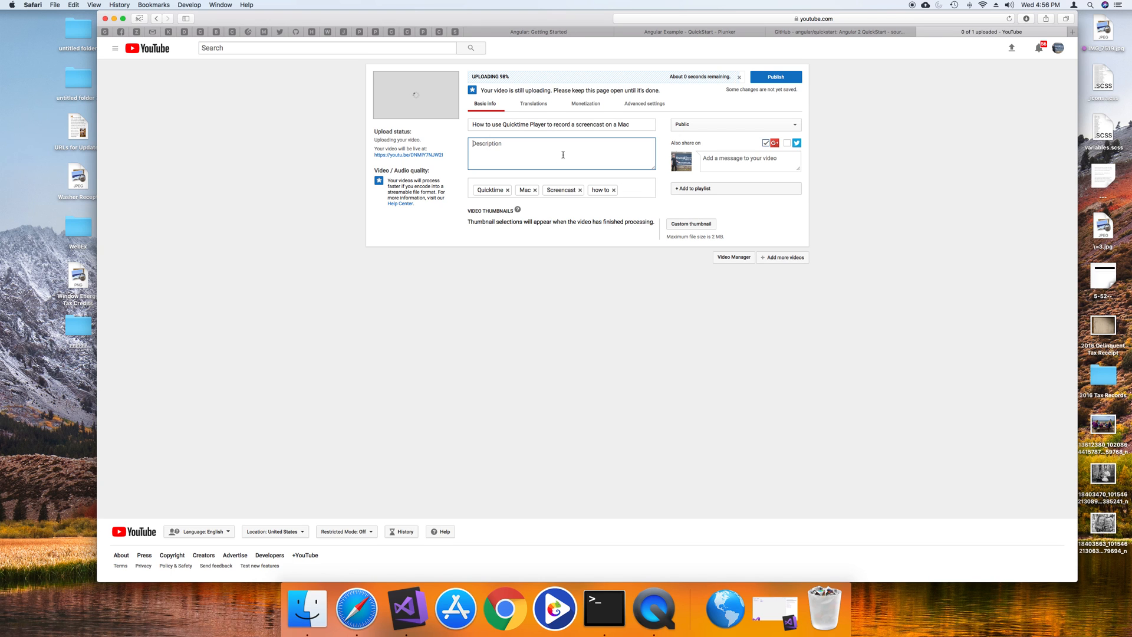
# - Enter the description 'This video will show you how to use Quicktime Player…'
pyautogui.write('This video will show you how to use Quicktime Player for a Mac to record a screencast.')
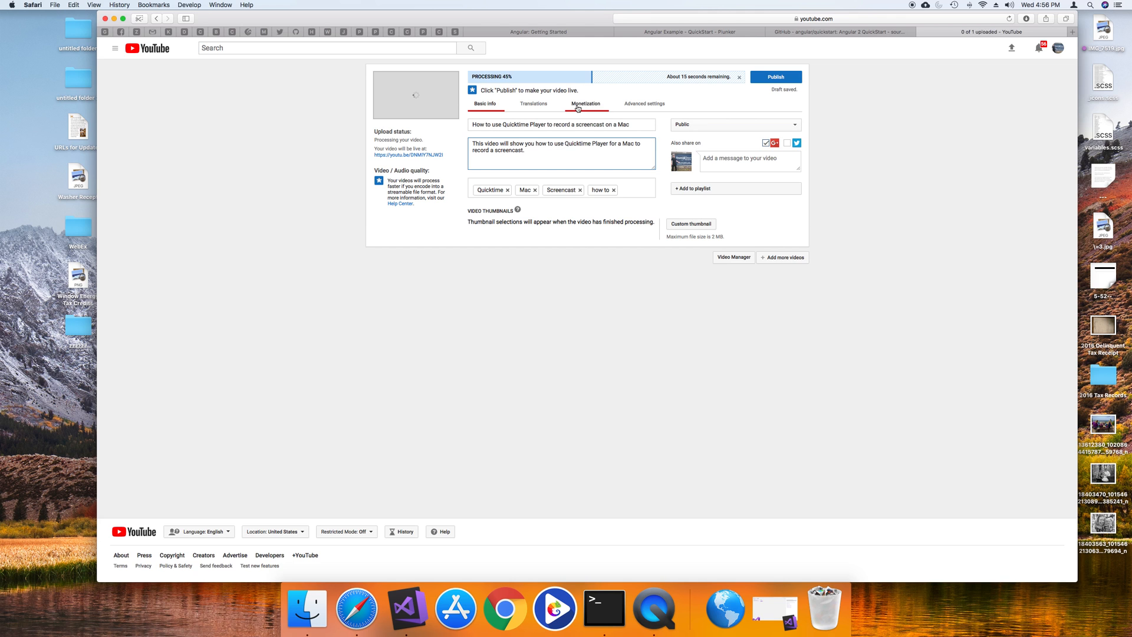
pyautogui.click(585, 104)
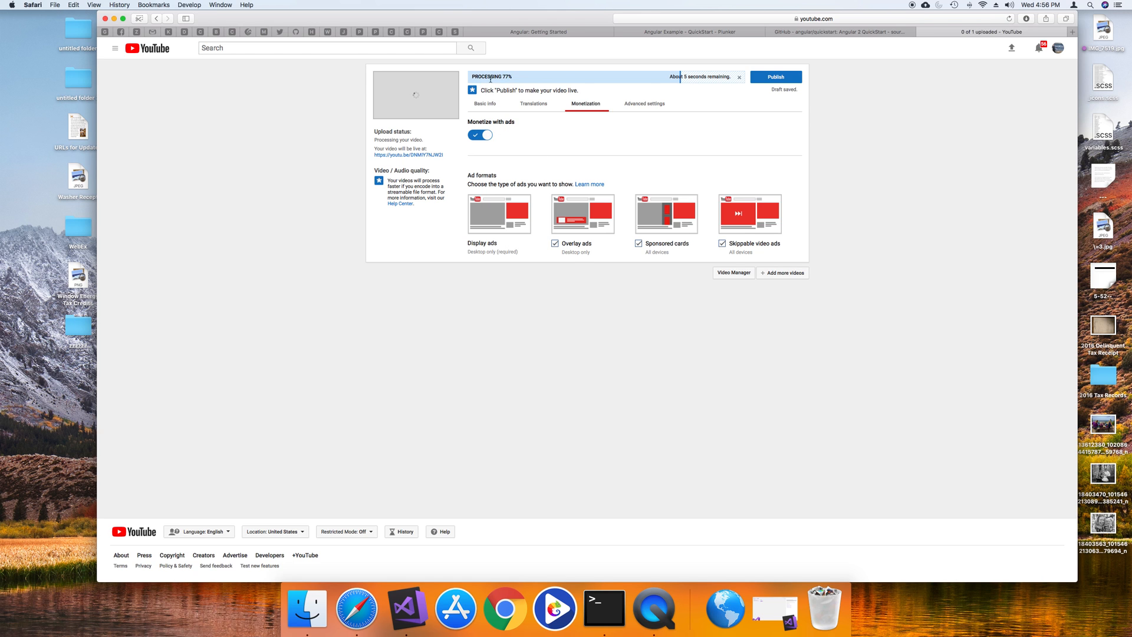
# - Show advanced settings: comments, embedding allowed, Howto & Style category
pyautogui.click(644, 103)
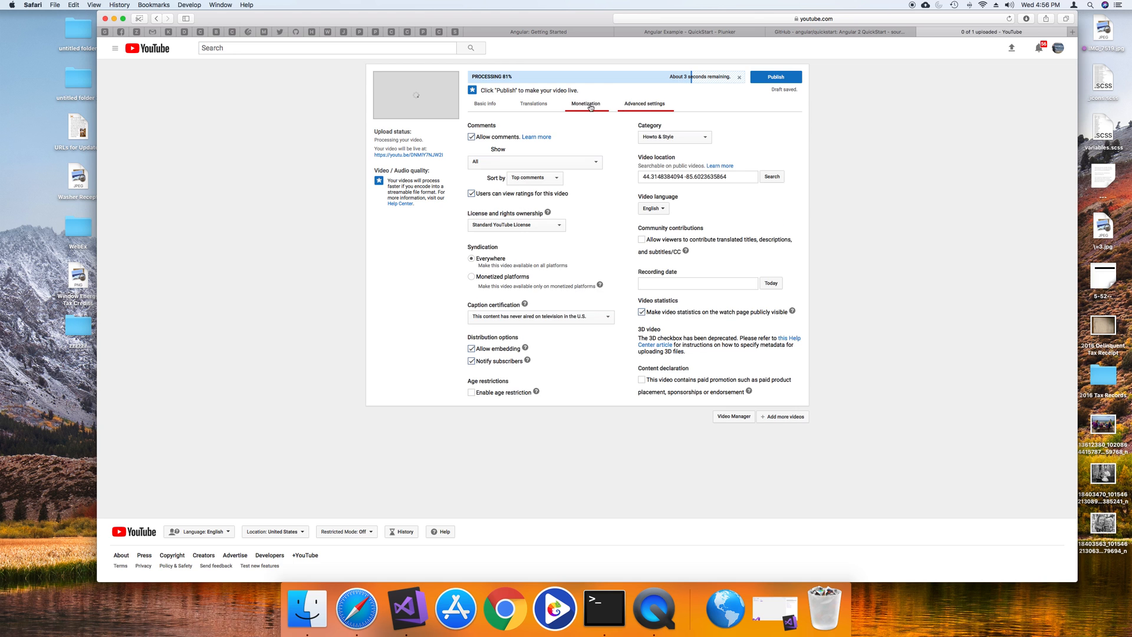
pyautogui.click(643, 103)
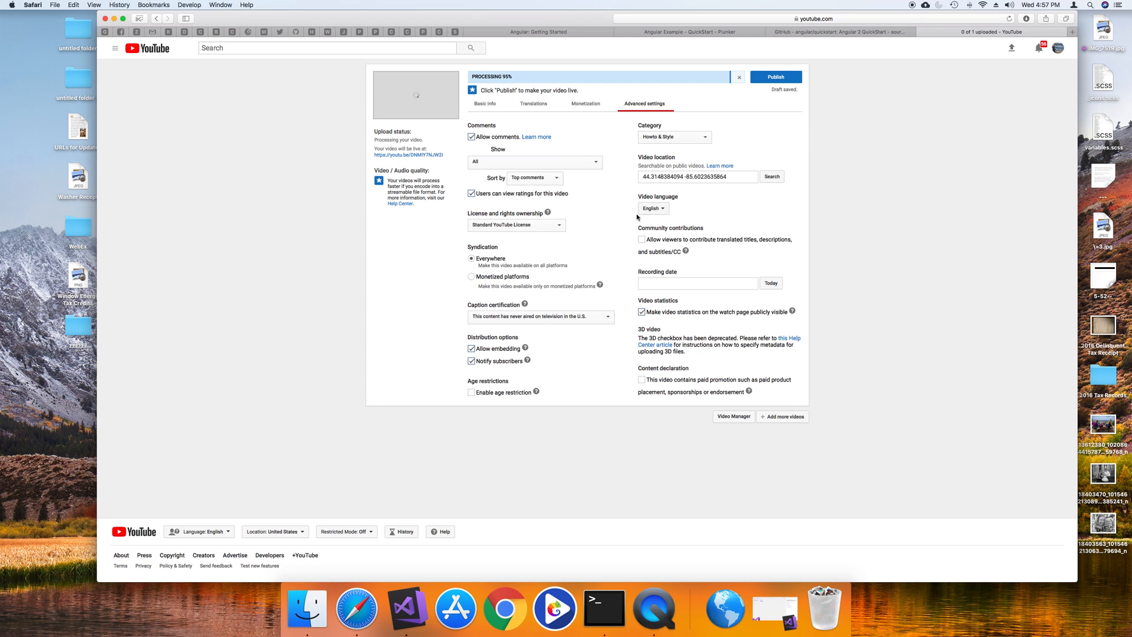
pyautogui.moveTo(505, 303)
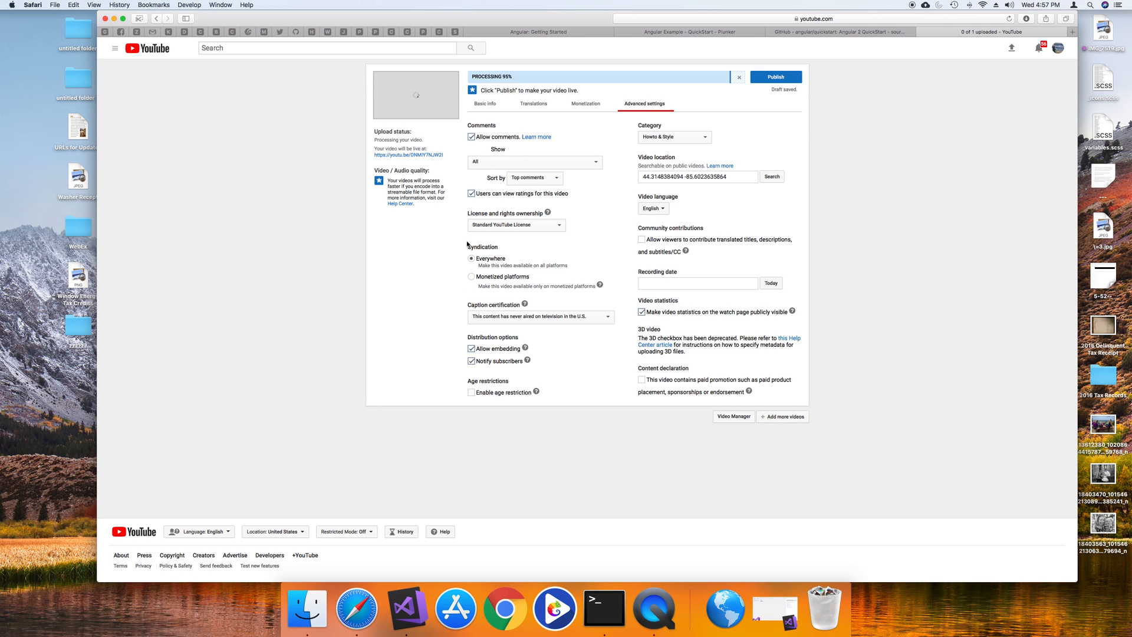
pyautogui.moveTo(608, 212)
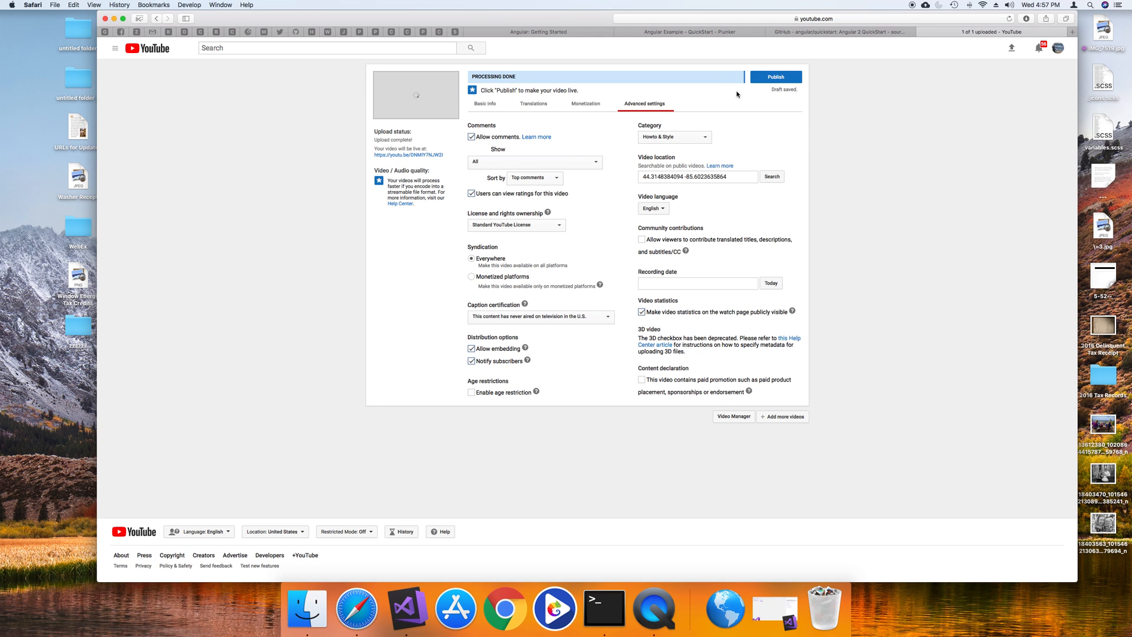
pyautogui.click(775, 76)
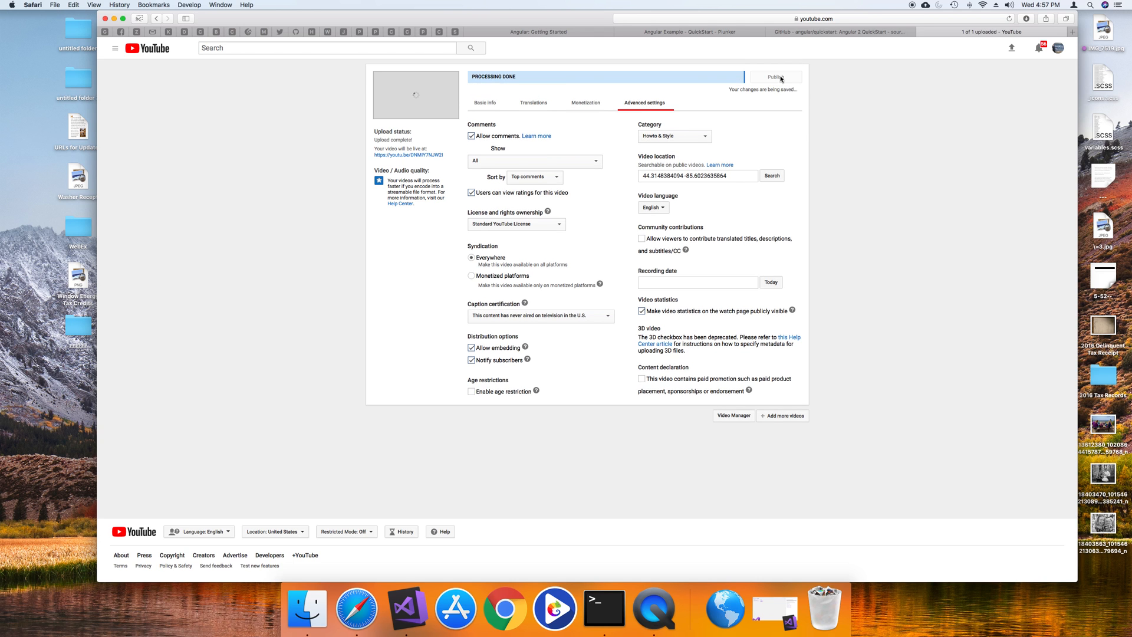
pyautogui.click(775, 77)
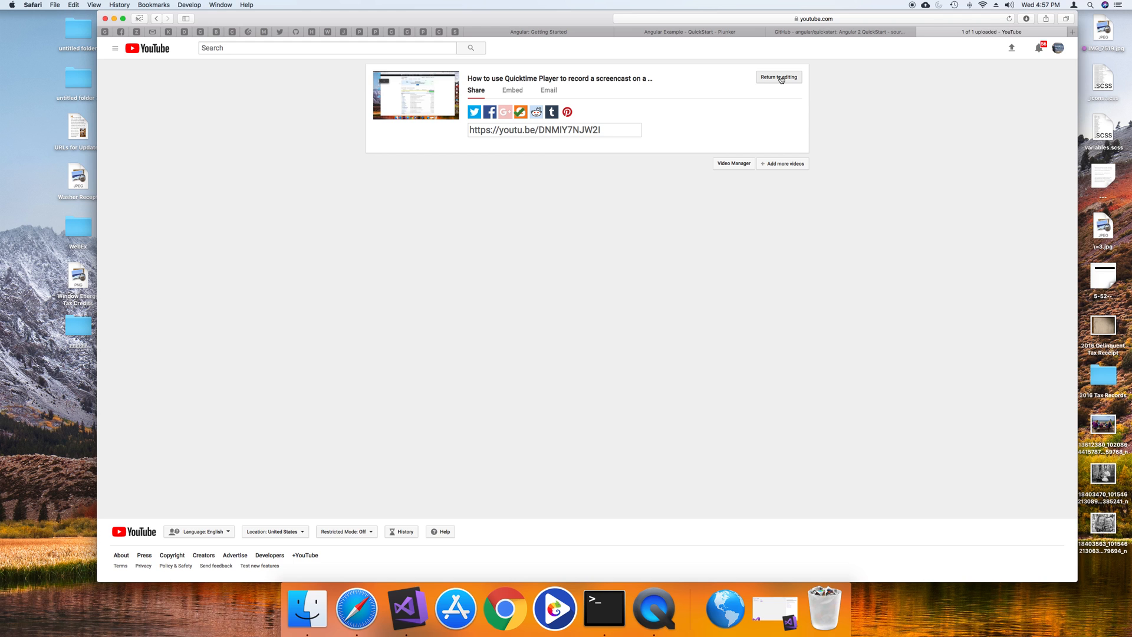
pyautogui.moveTo(787, 81)
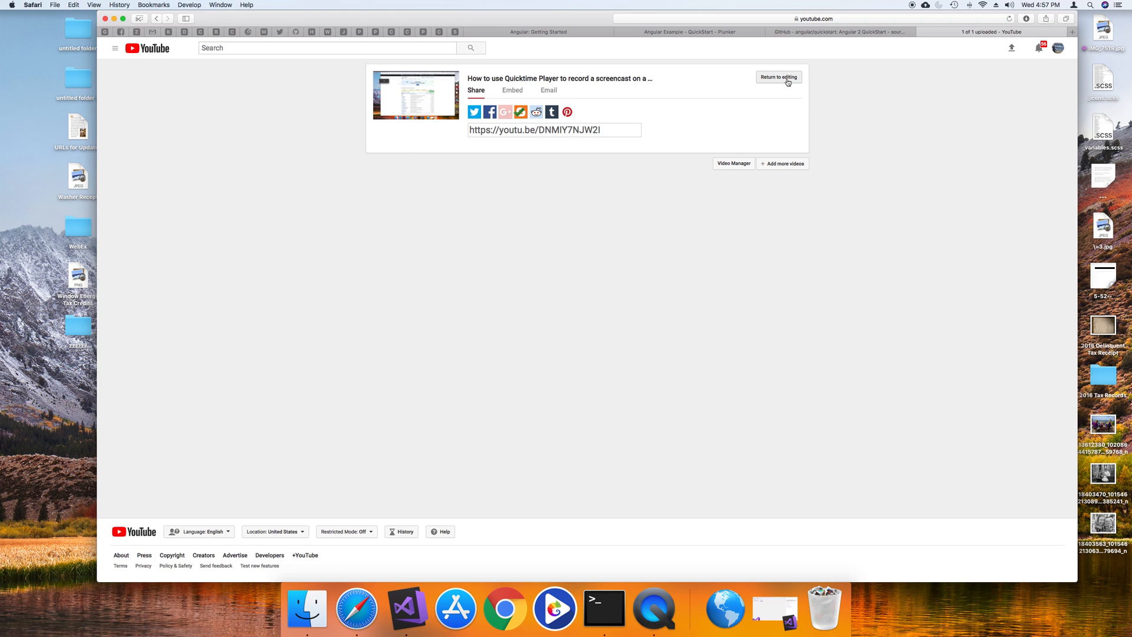